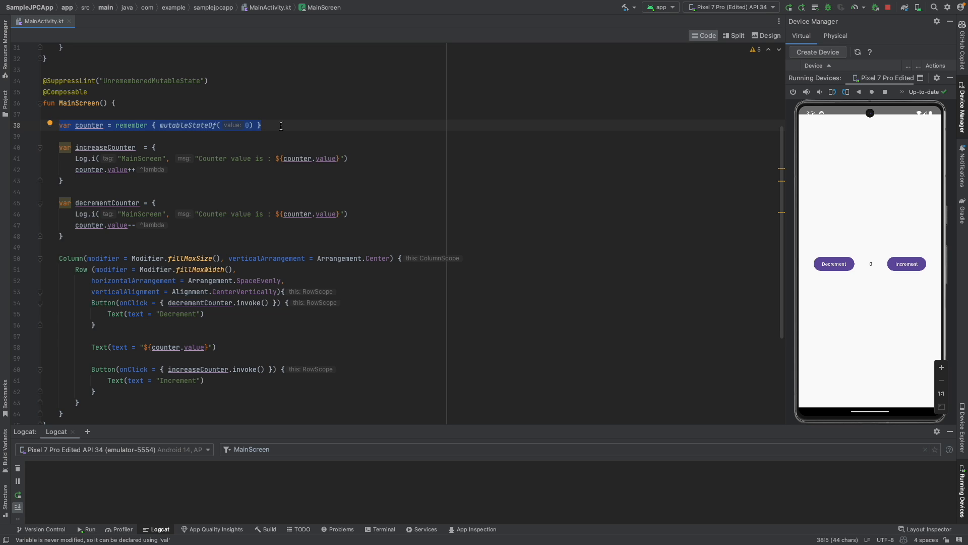
# Increment the running app's counter three times and review the 'Counter value is' Logcat lines
pyautogui.click(905, 264)
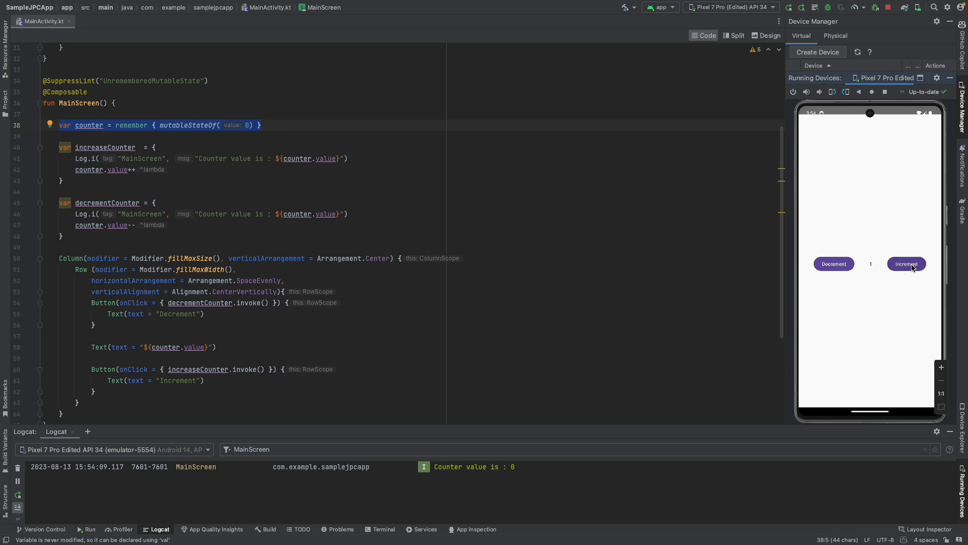
pyautogui.click(906, 264)
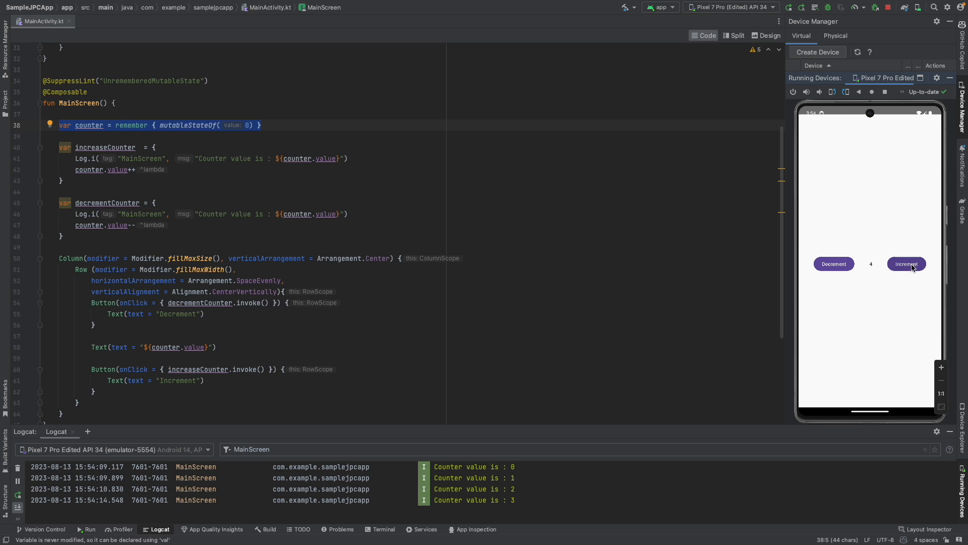
pyautogui.click(907, 264)
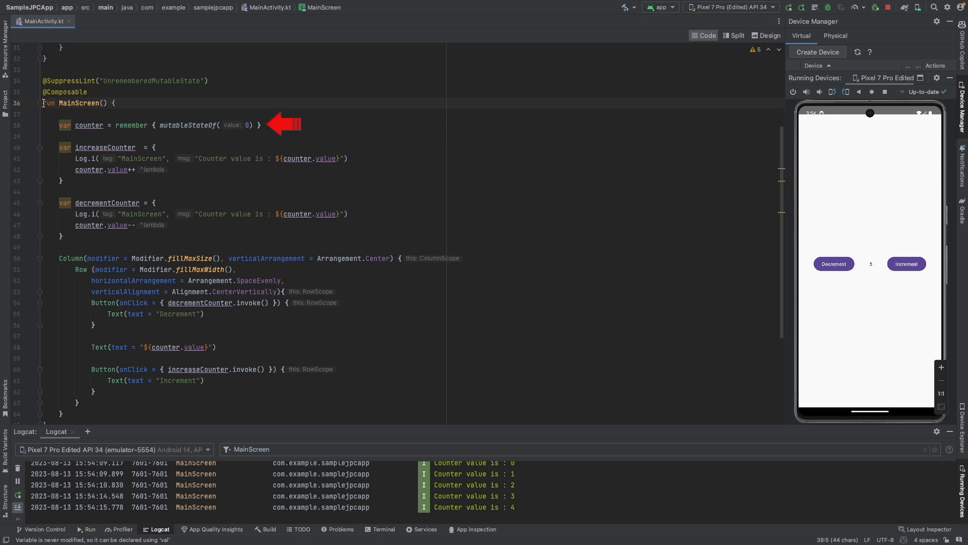
pyautogui.moveTo(45, 103); pyautogui.dragTo(147, 381)
pyautogui.write('Log.i("MainScreen", "This gets invoked when Composable get called again $counter")')
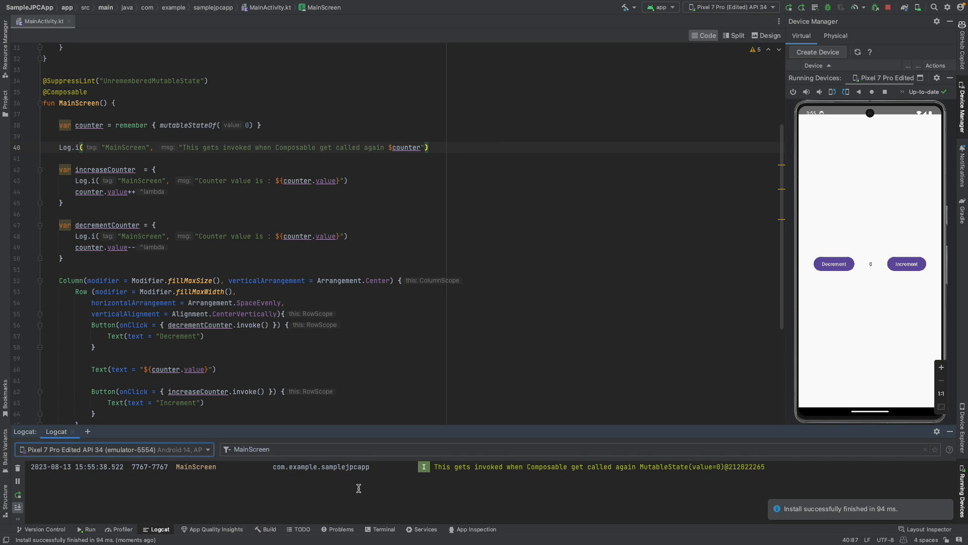
# Highlight the new recomposition message printing the MutableState object in Logcat
pyautogui.doubleClick(436, 466)
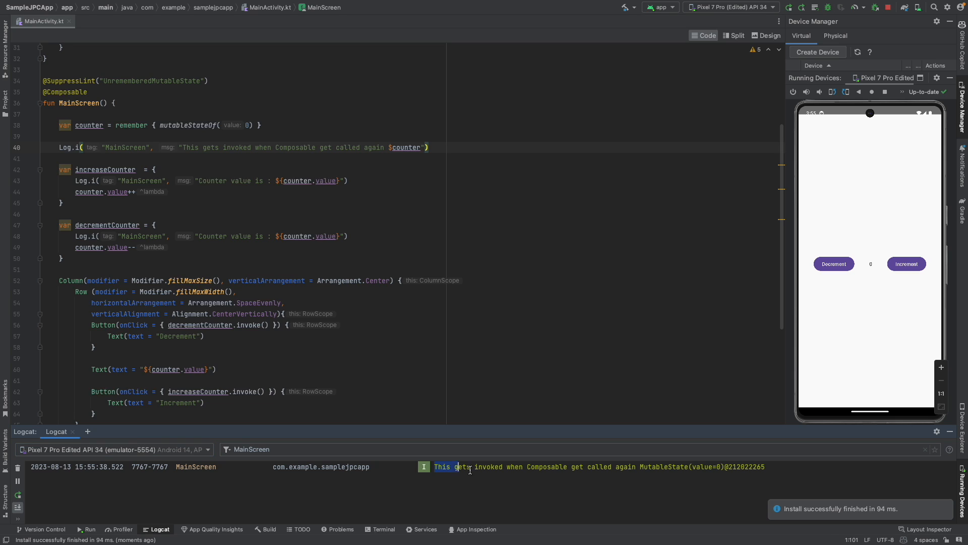
pyautogui.moveTo(456, 466); pyautogui.dragTo(636, 466)
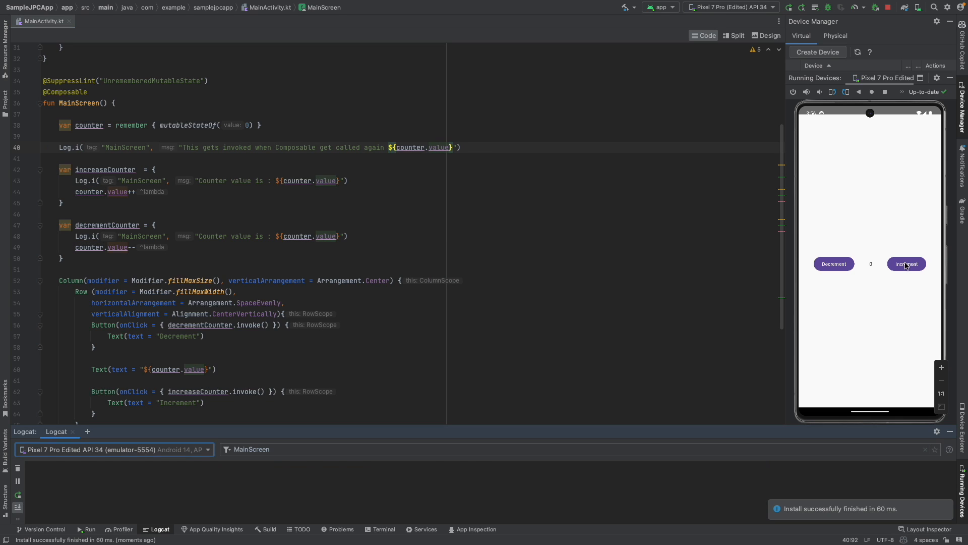
# Increment the counter five more times while Logcat pairs each value with recomposition
pyautogui.click(906, 264)
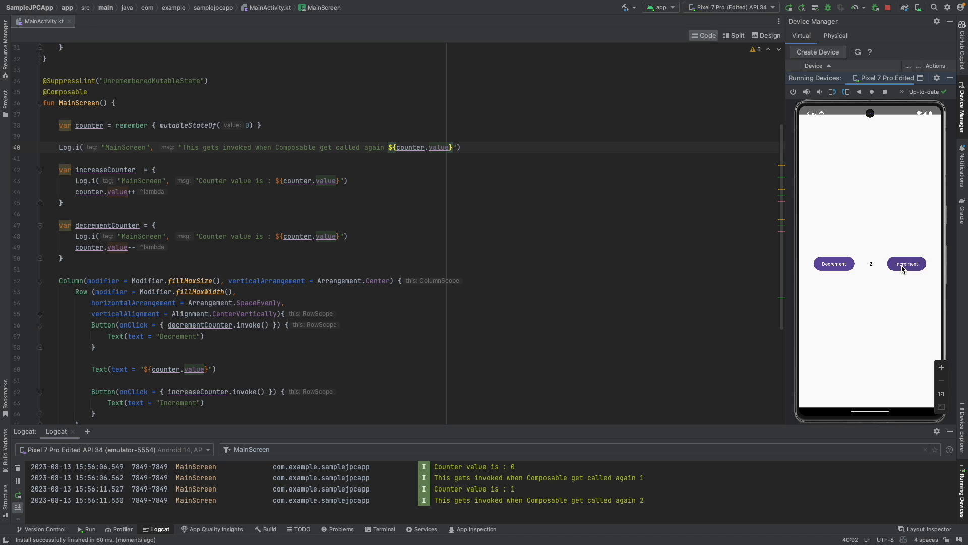
pyautogui.click(905, 264)
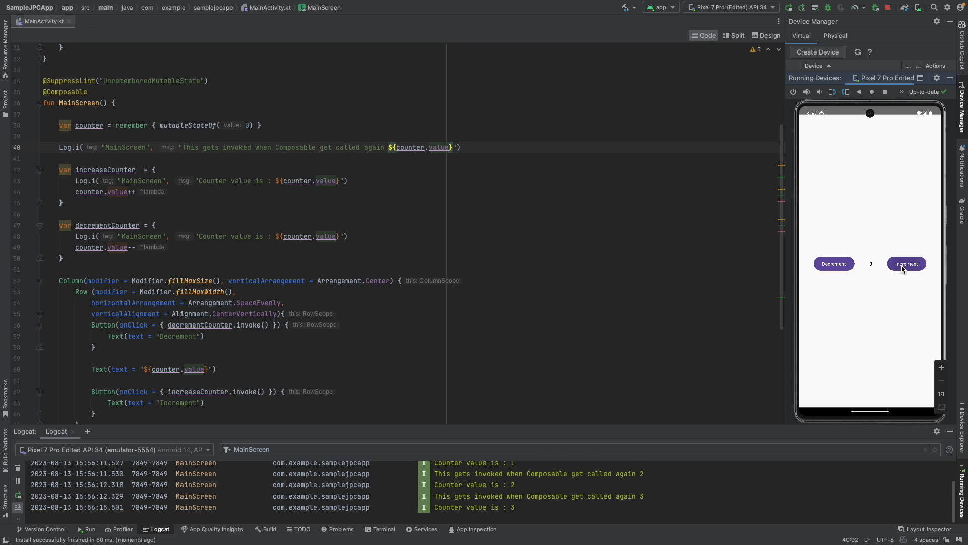
pyautogui.click(906, 264)
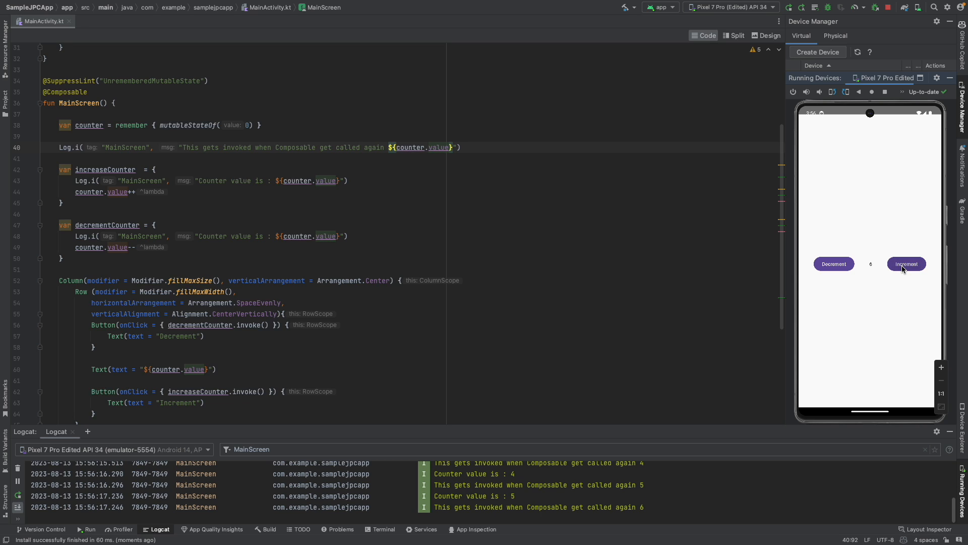
pyautogui.click(906, 264)
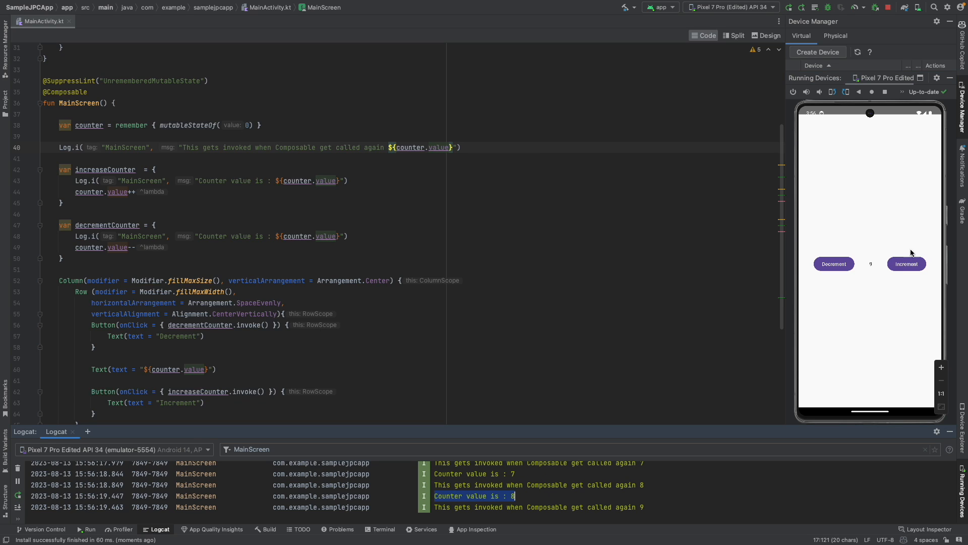
pyautogui.click(905, 264)
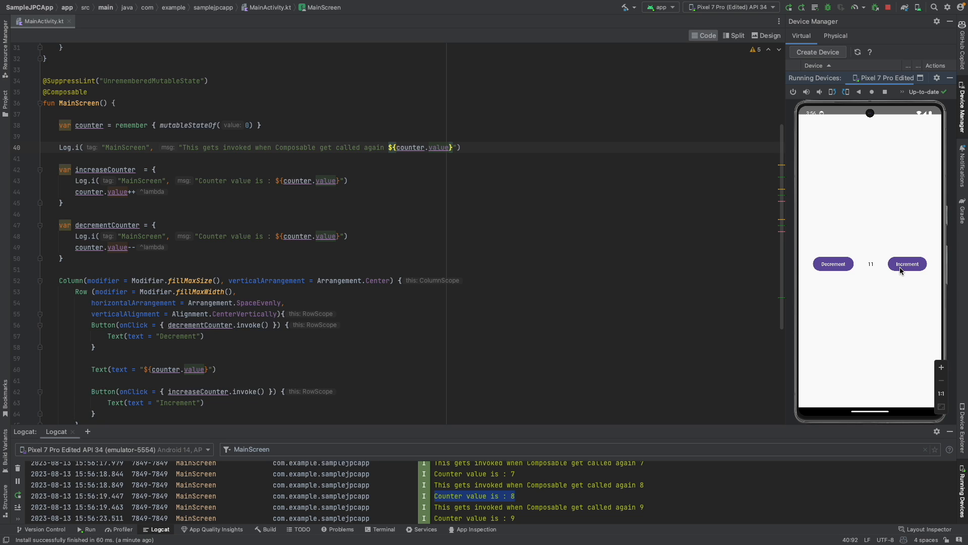
pyautogui.moveTo(891, 283)
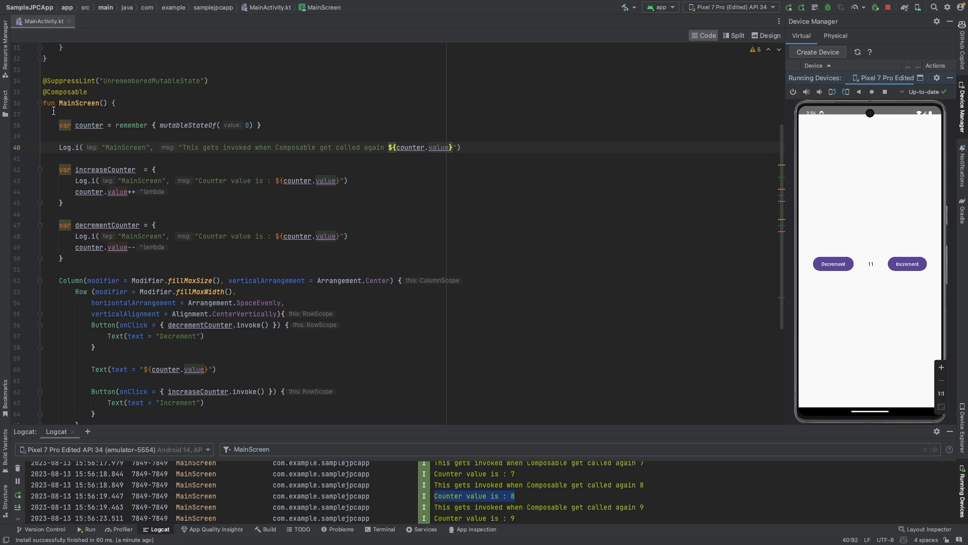
# Try a plain 'var counter = 0', increment twice, then restore remember { mutableStateOf(0) }
pyautogui.moveTo(56, 103); pyautogui.dragTo(141, 280)
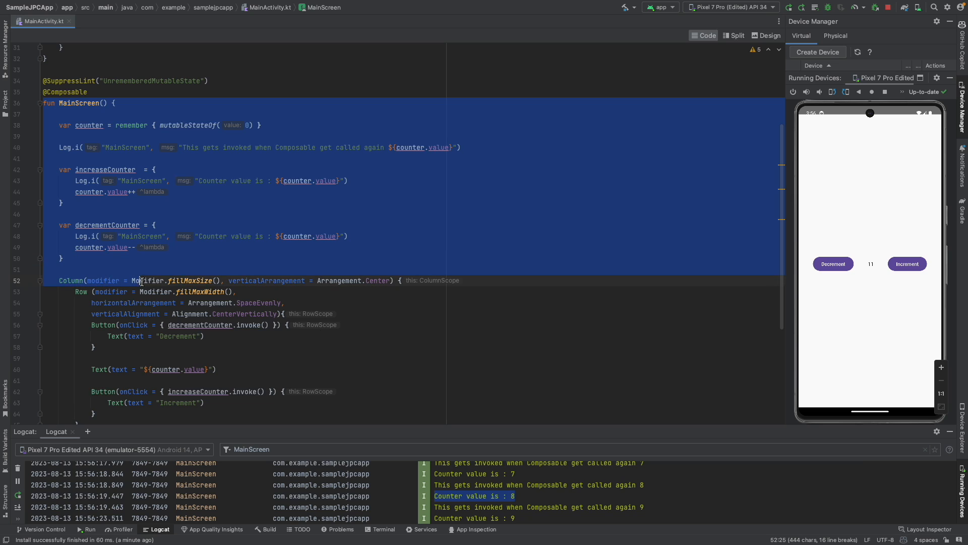
pyautogui.click(272, 124)
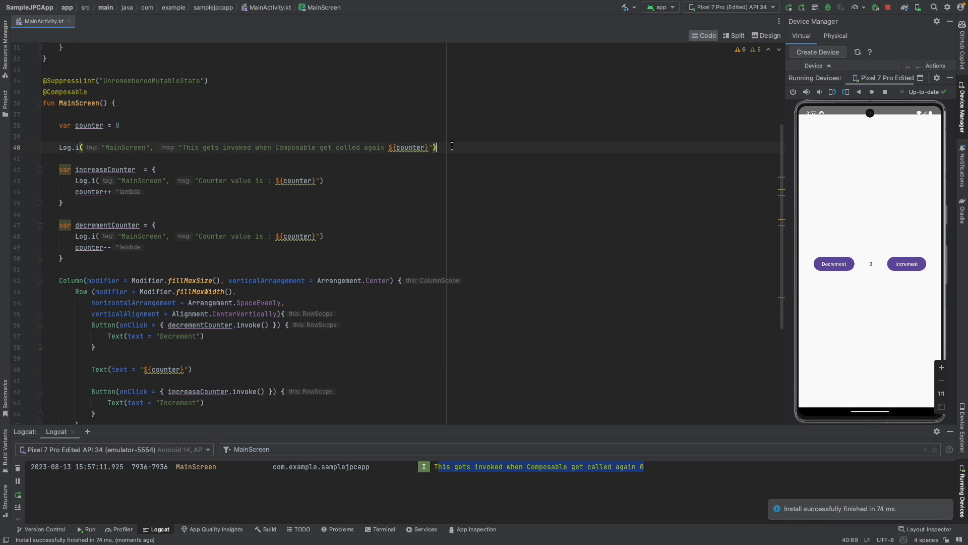
pyautogui.click(907, 264)
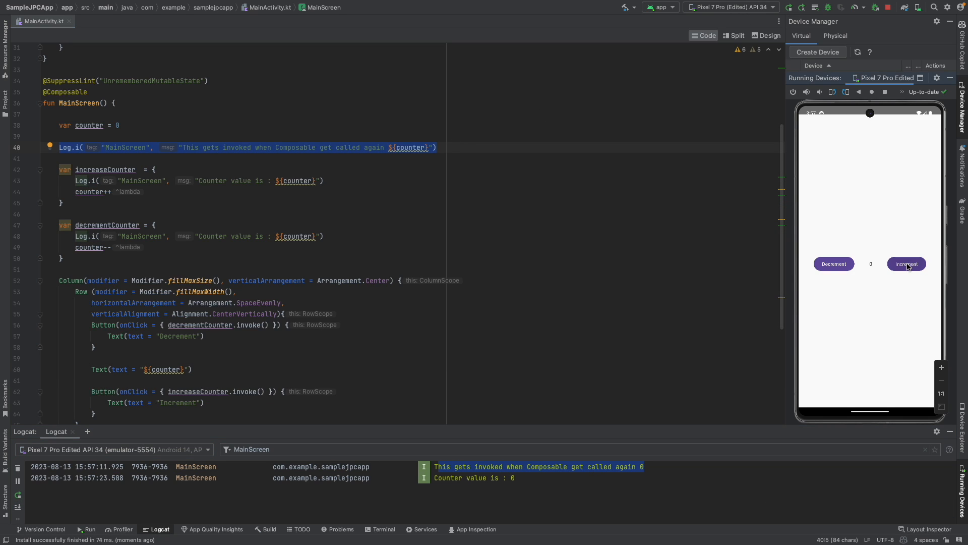
pyautogui.click(906, 264)
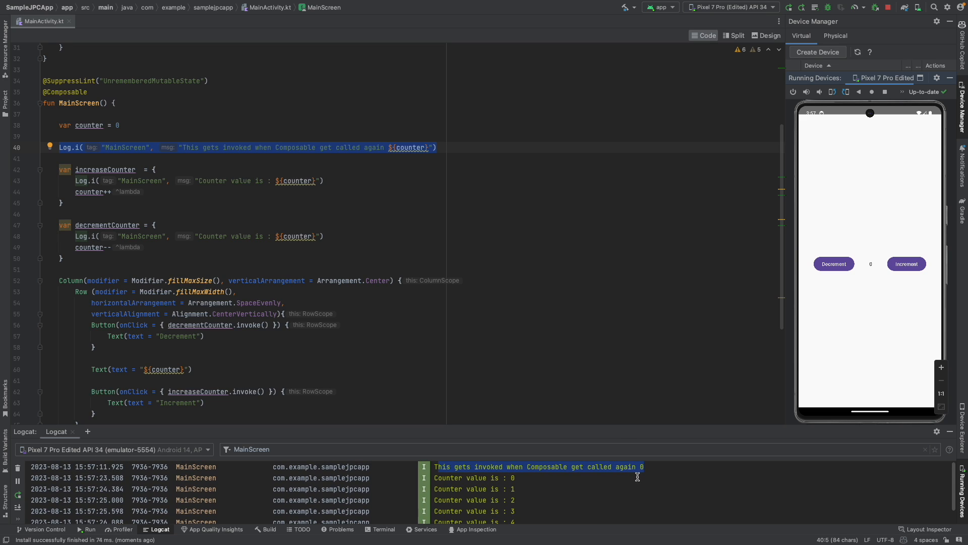
pyautogui.click(265, 466)
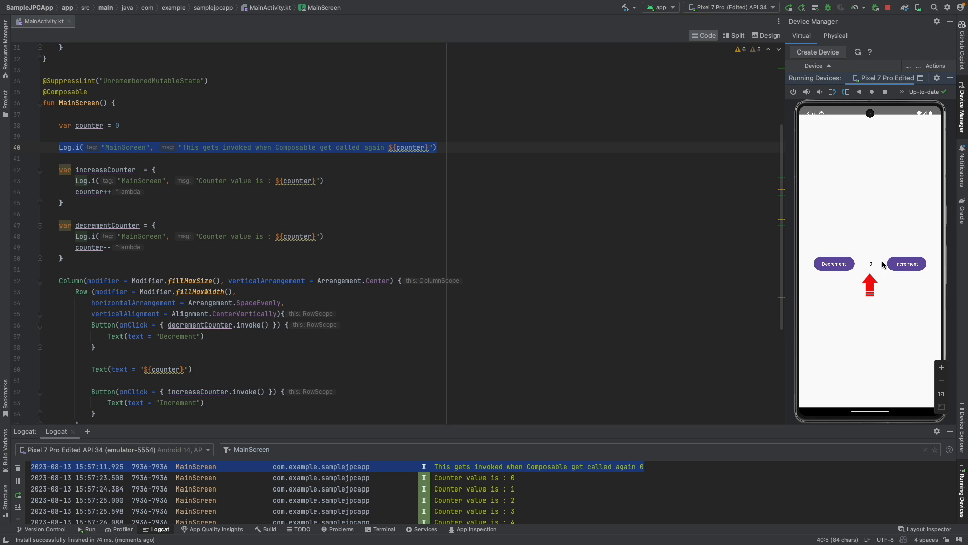
pyautogui.click(118, 125)
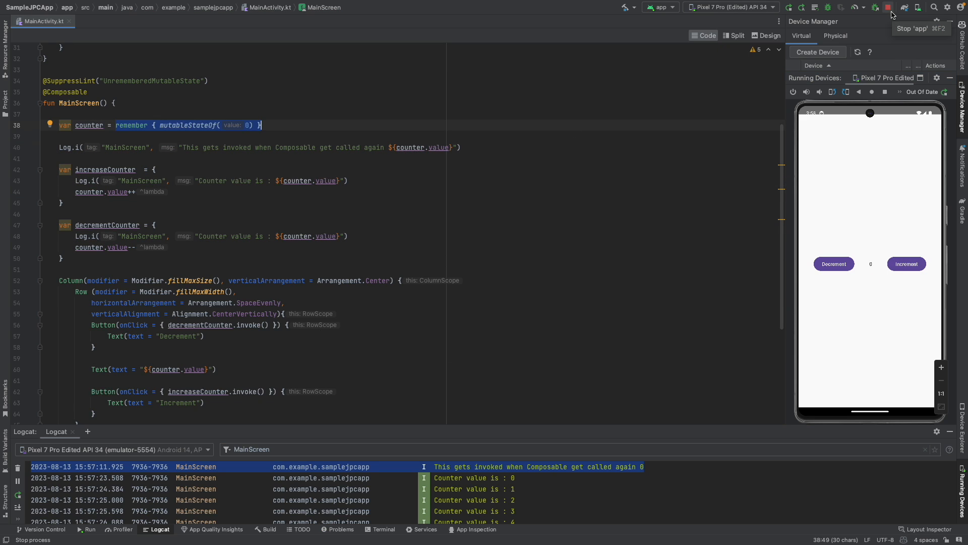
# Stop the running app and select the remember call around mutableStateOf(0)
pyautogui.click(890, 7)
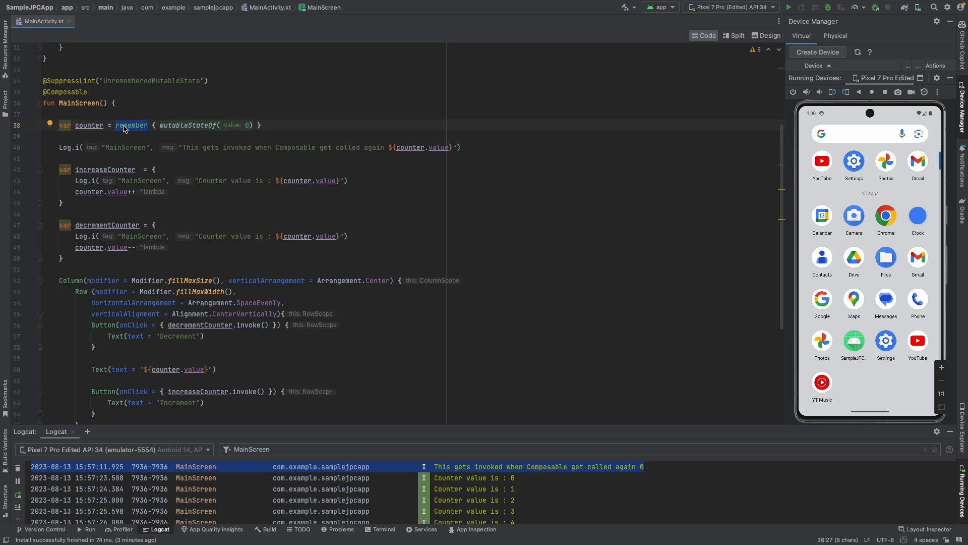
pyautogui.click(146, 125)
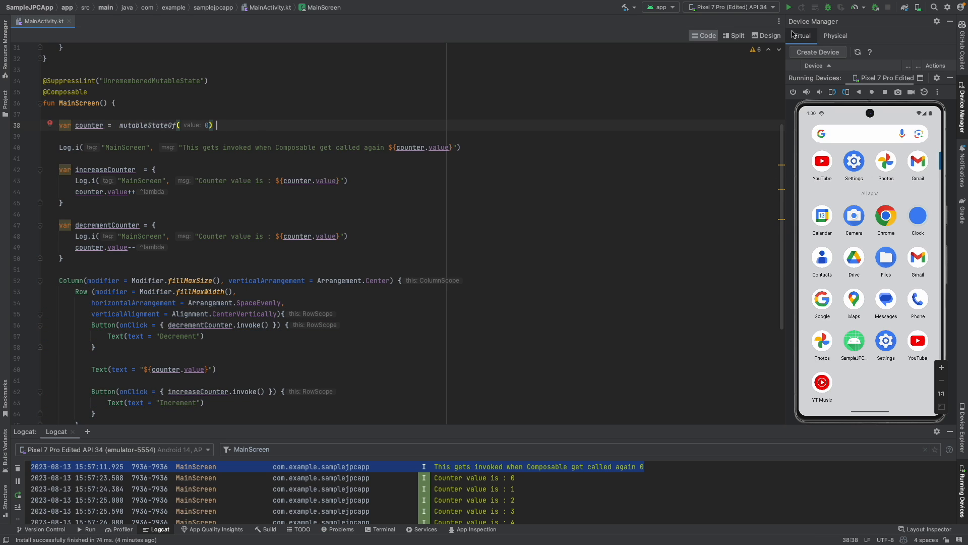
# Rerun the app with counter as bare mutableStateOf(0), show Logcat, and increment once
pyautogui.click(788, 6)
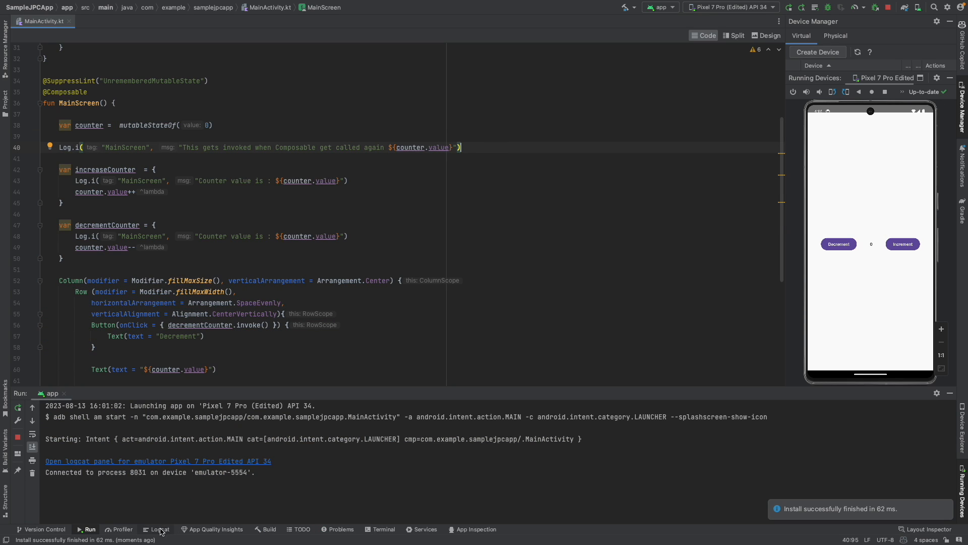
pyautogui.click(160, 528)
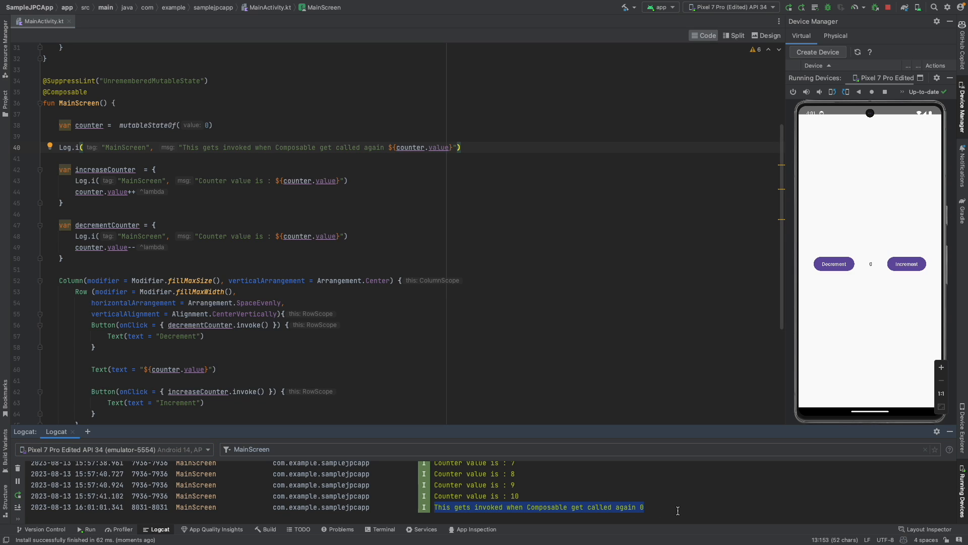
pyautogui.click(905, 264)
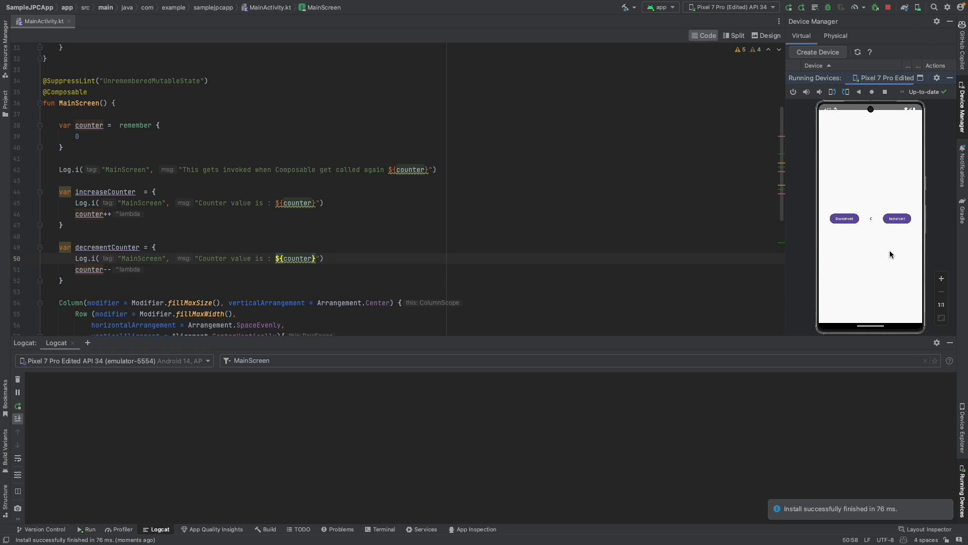
# Increment the remembered plain counter three times; Logcat logs values while the screen stays 0
pyautogui.click(897, 218)
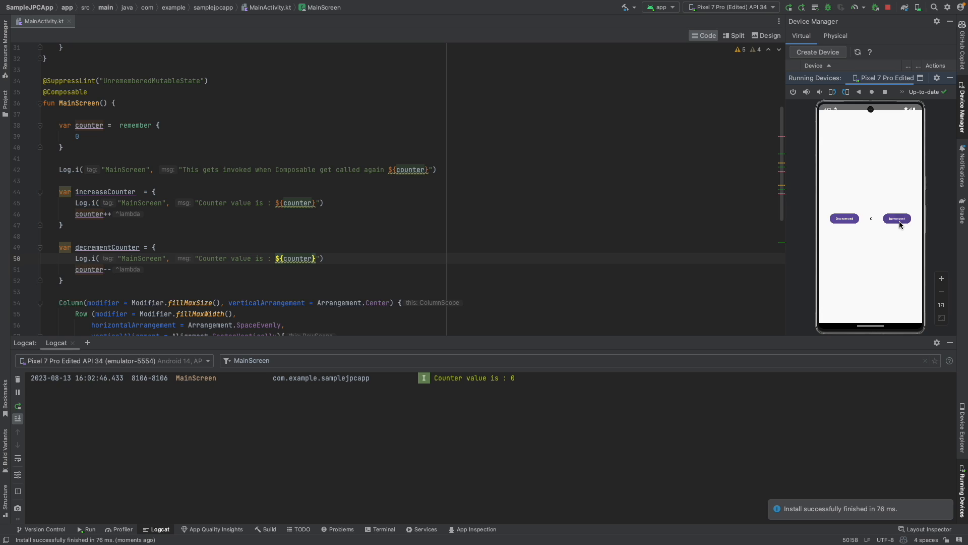
pyautogui.click(897, 218)
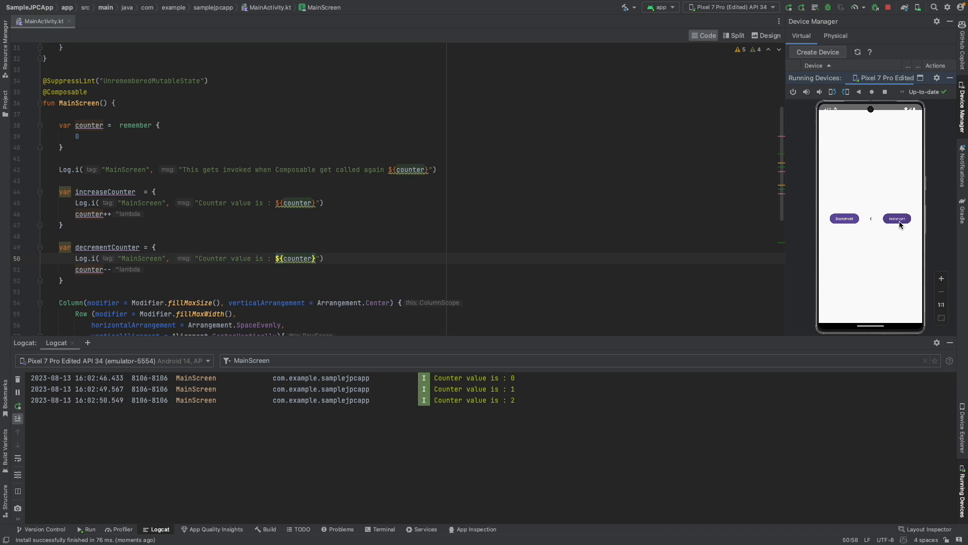
pyautogui.click(896, 218)
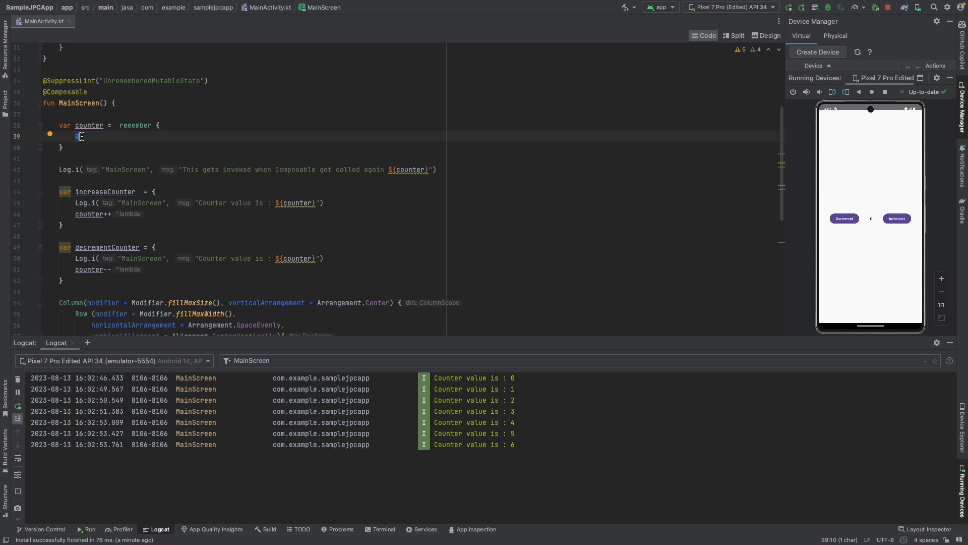
# Type mutableStateOf(0) inside remember, increment the rerun app's counter, and point out the wrapper
pyautogui.write('mutableStateOf(0')
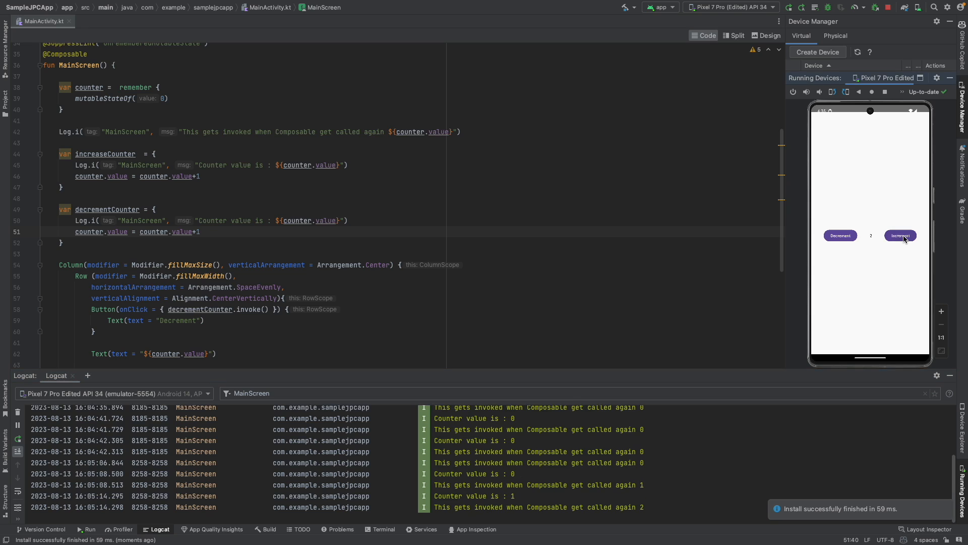
pyautogui.click(900, 236)
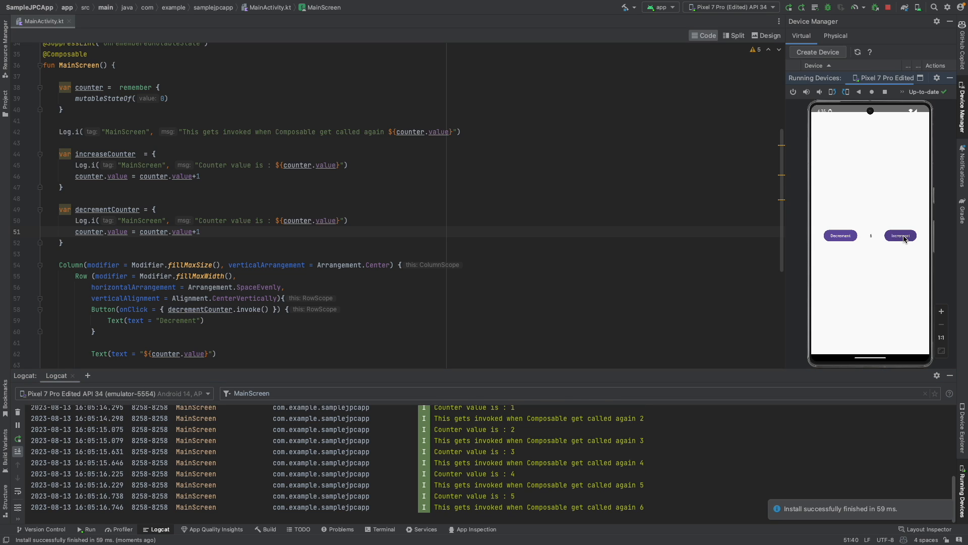
pyautogui.click(899, 236)
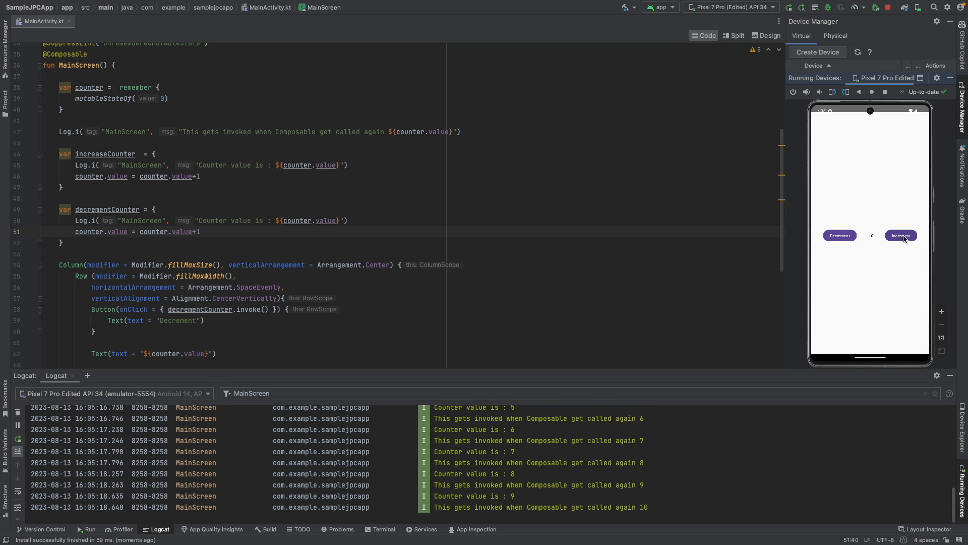
pyautogui.moveTo(135, 87)
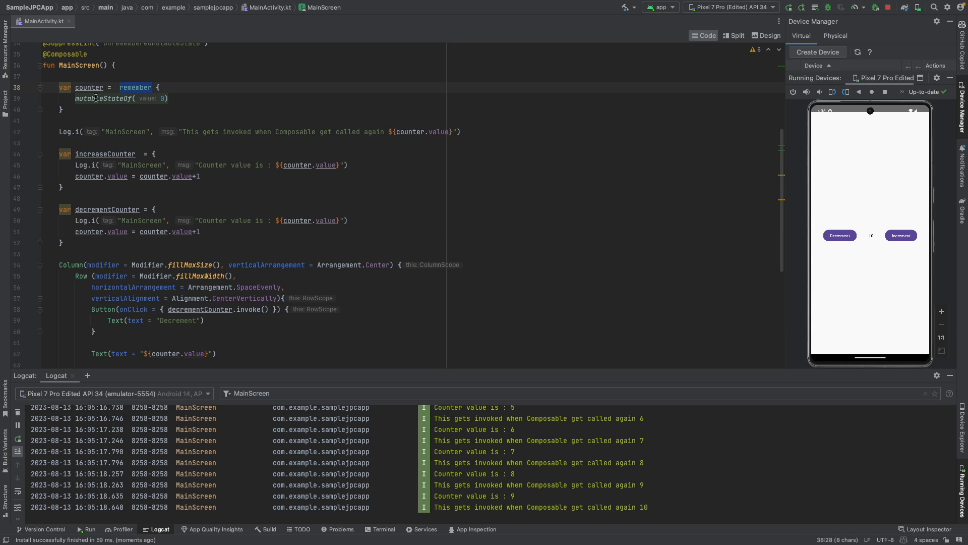
pyautogui.click(60, 109)
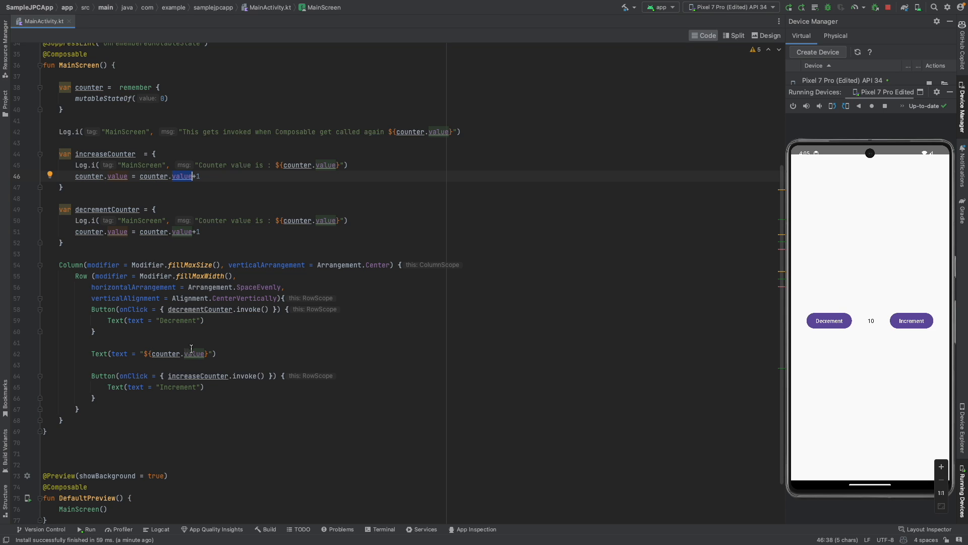
pyautogui.doubleClick(325, 165)
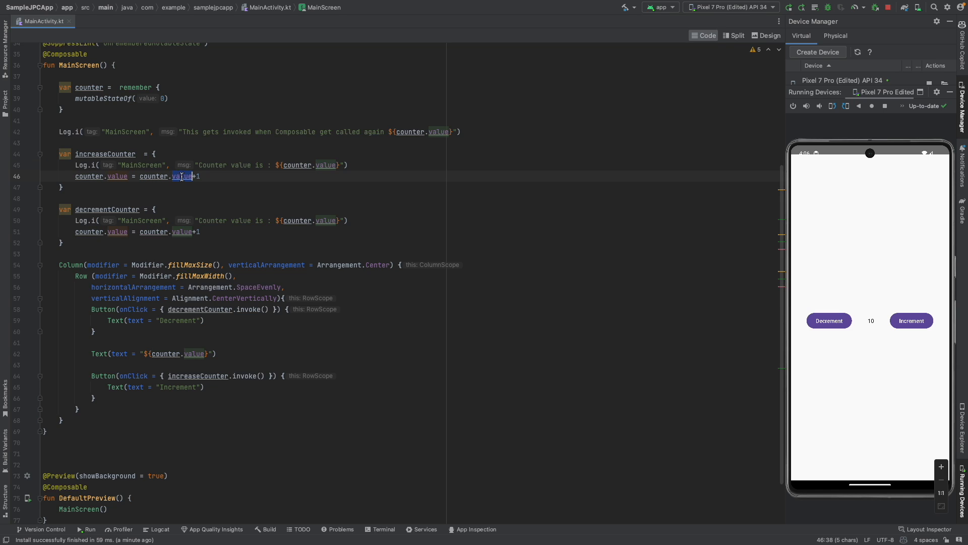
pyautogui.click(117, 176)
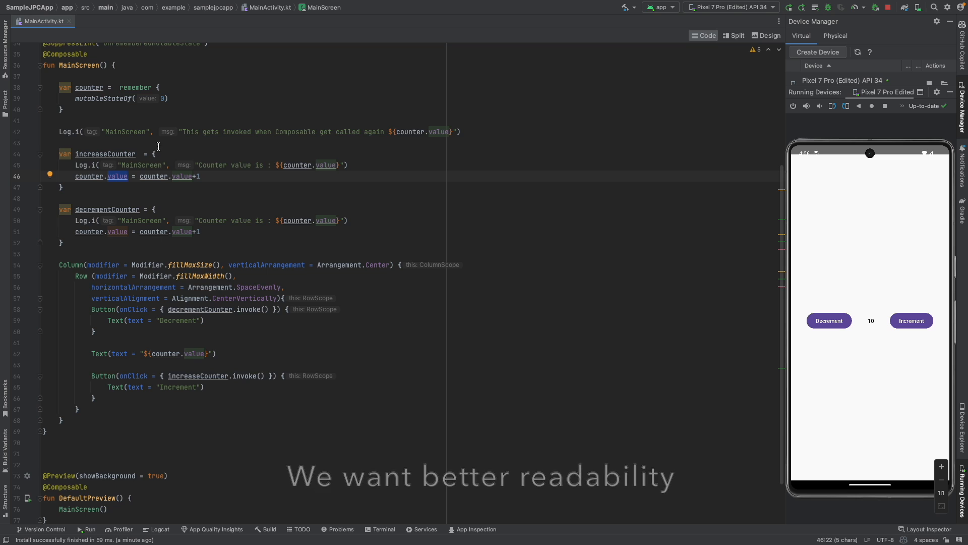
# Declare counter 'by remember', rewrite counter.value updates, and test the rerun app's buttons
pyautogui.write('by')
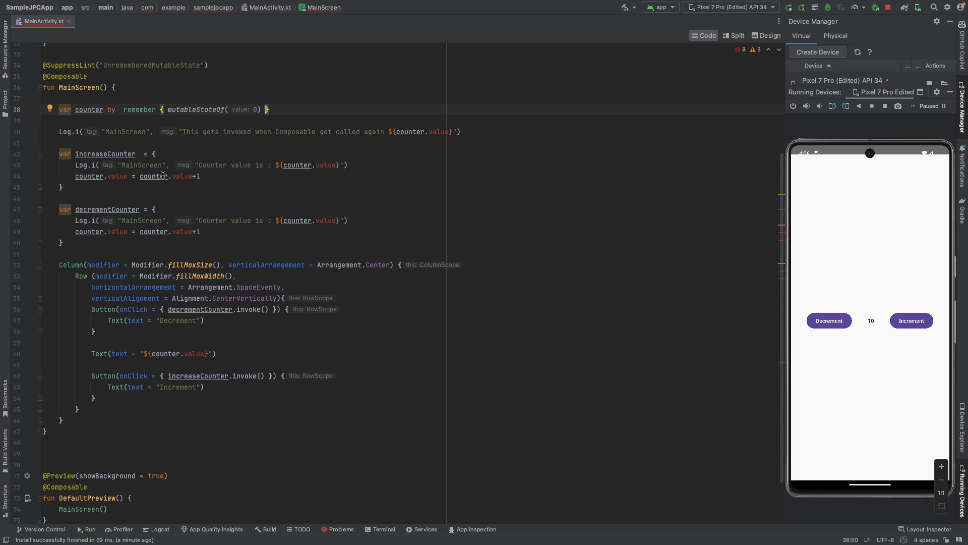
pyautogui.moveTo(105, 176); pyautogui.dragTo(201, 176)
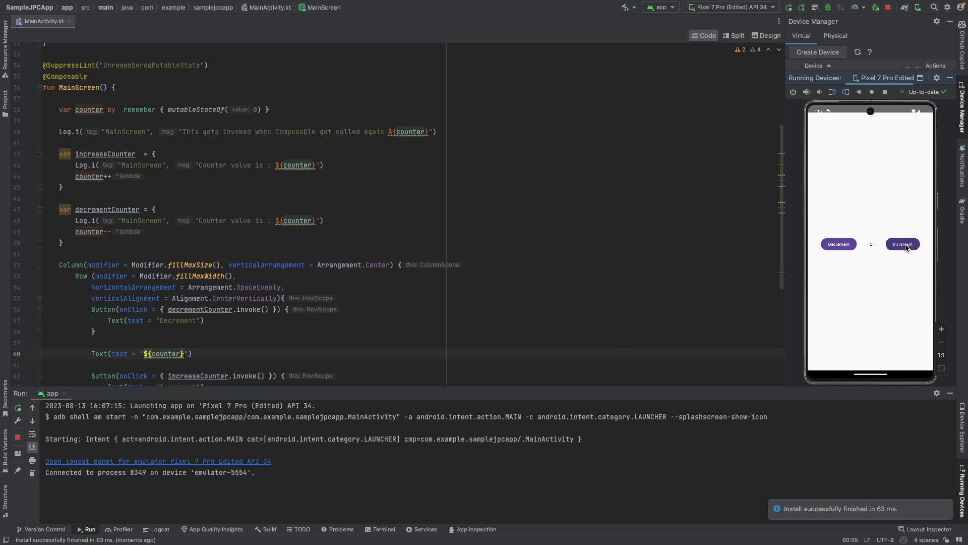
pyautogui.click(839, 243)
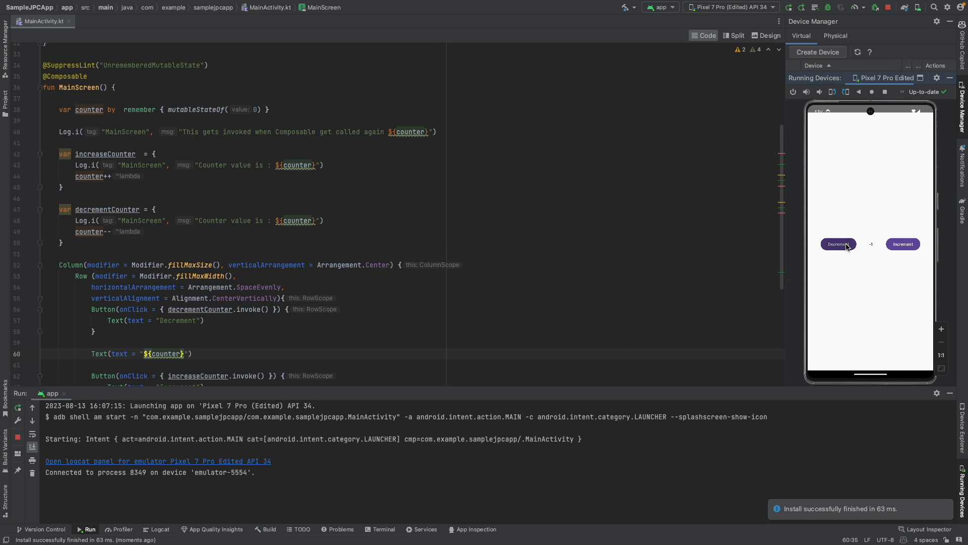